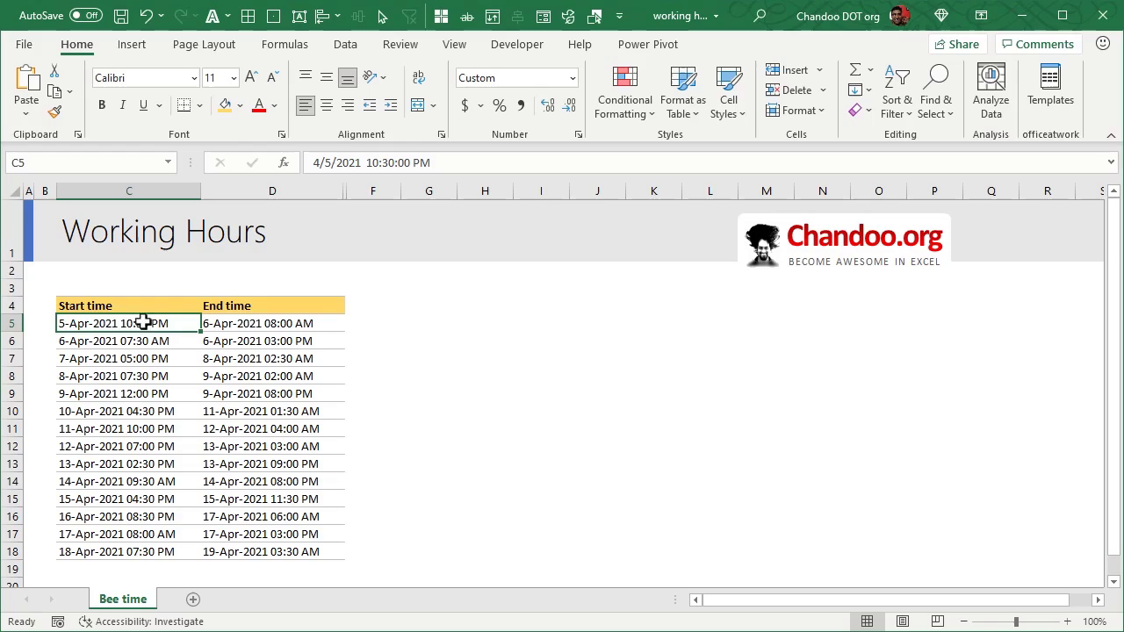
Step: Enter =D5-C5 in E5 under Working Hours, giving 0.395833333 for the first shift
click(272, 323)
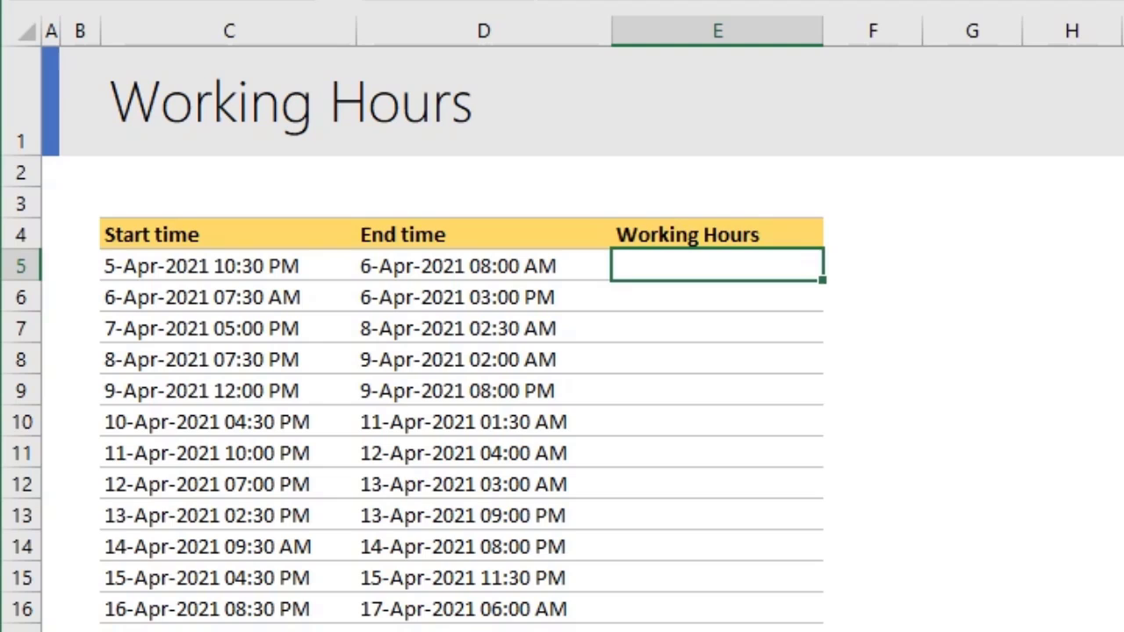
text(=D5-)
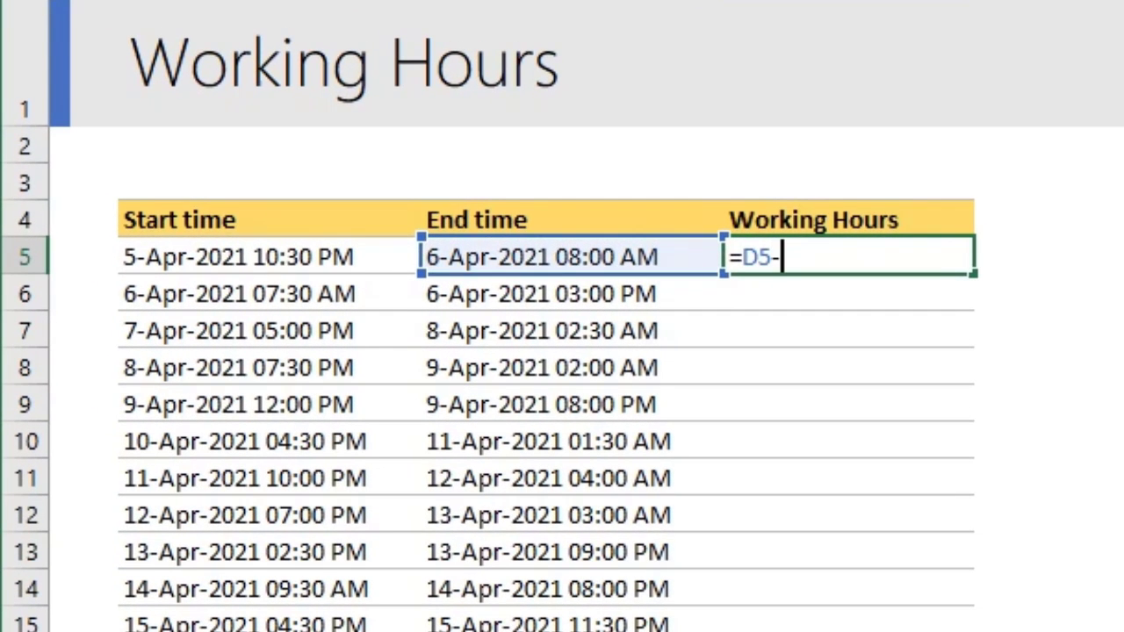
click(237, 256)
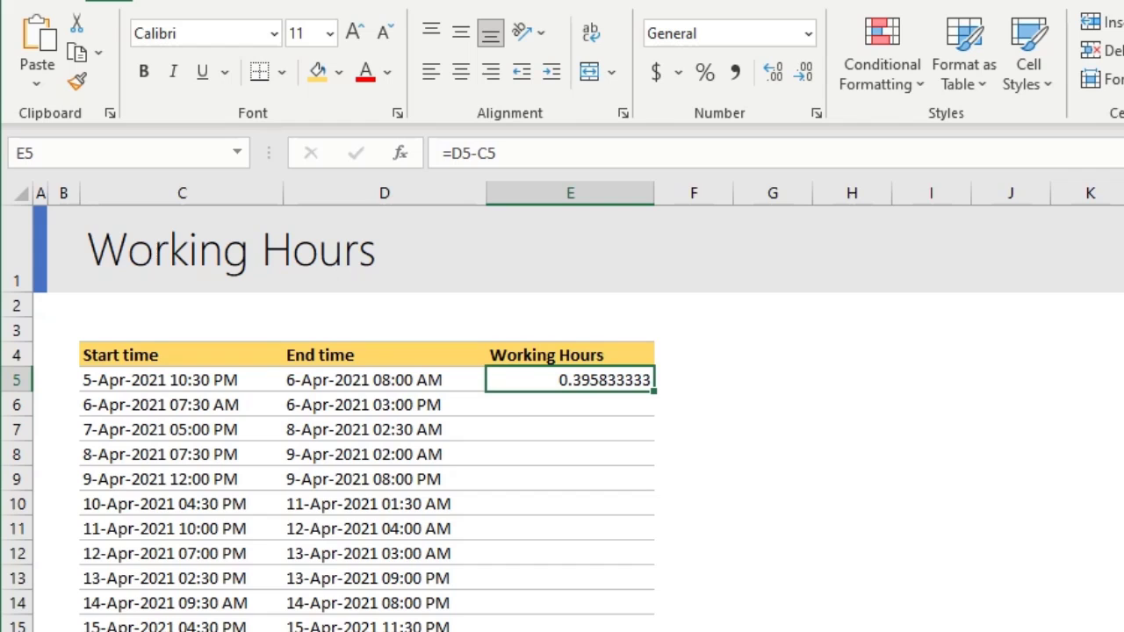
Step: Format E5 as Time via Ctrl+1 so the first shift's duration reads 9:30:00 AM
right_click(569, 380)
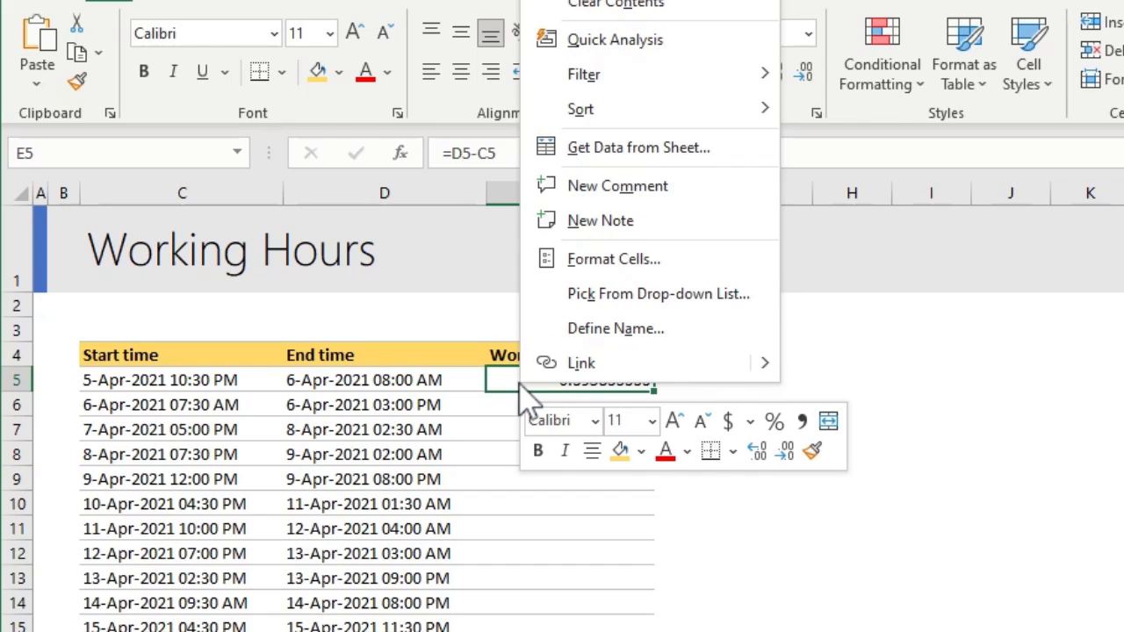
mouse_move(615, 258)
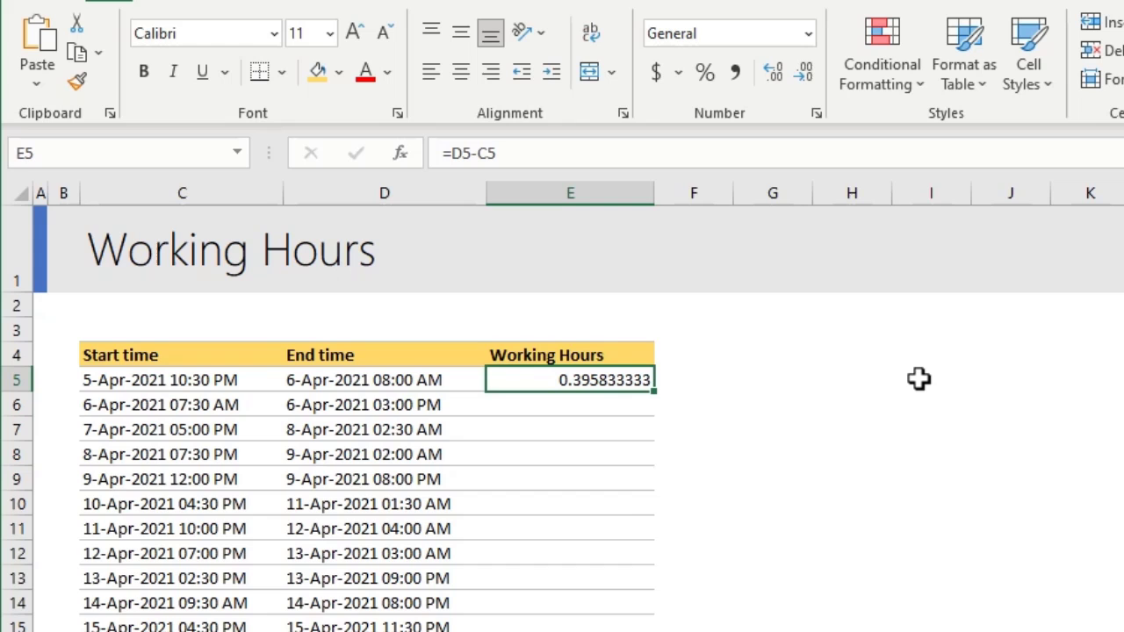
key(ctrl+1)
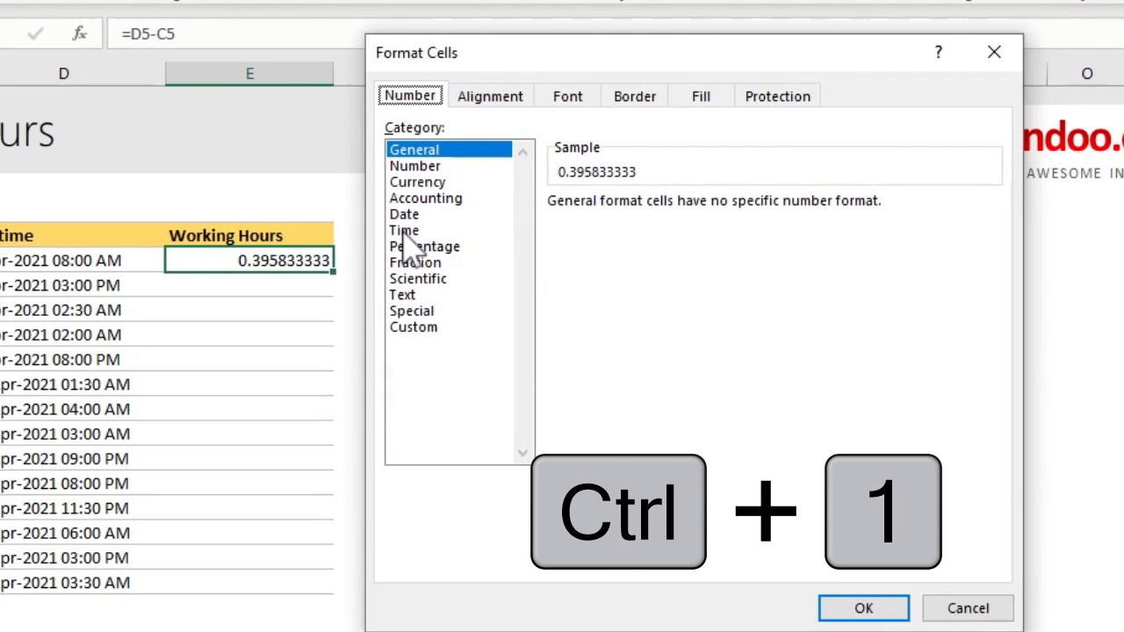
click(404, 230)
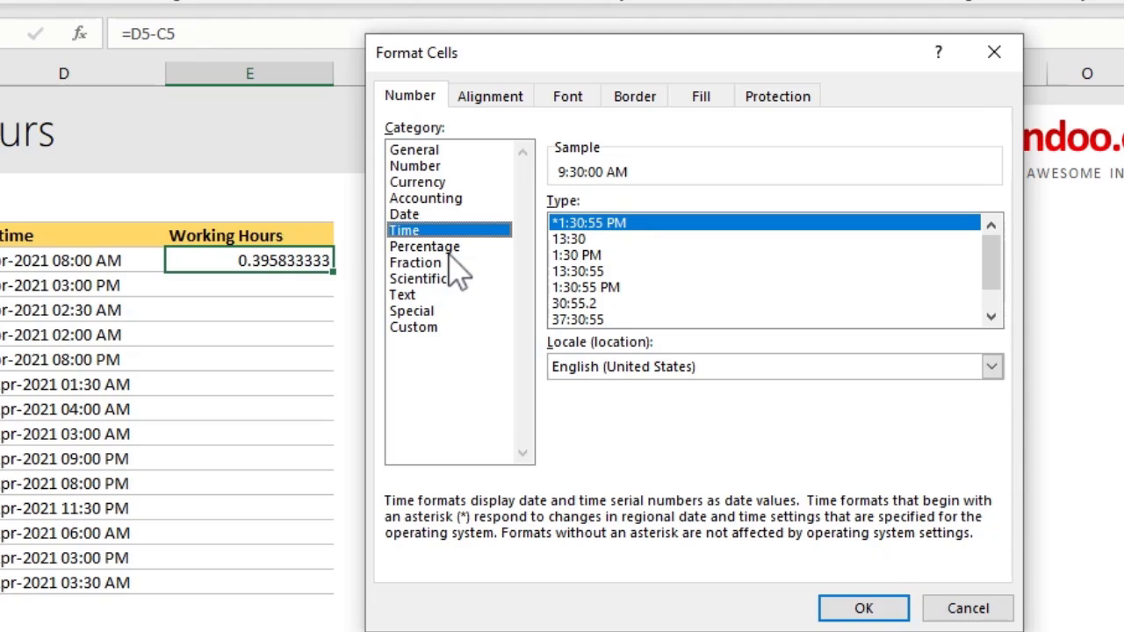
mouse_move(580, 193)
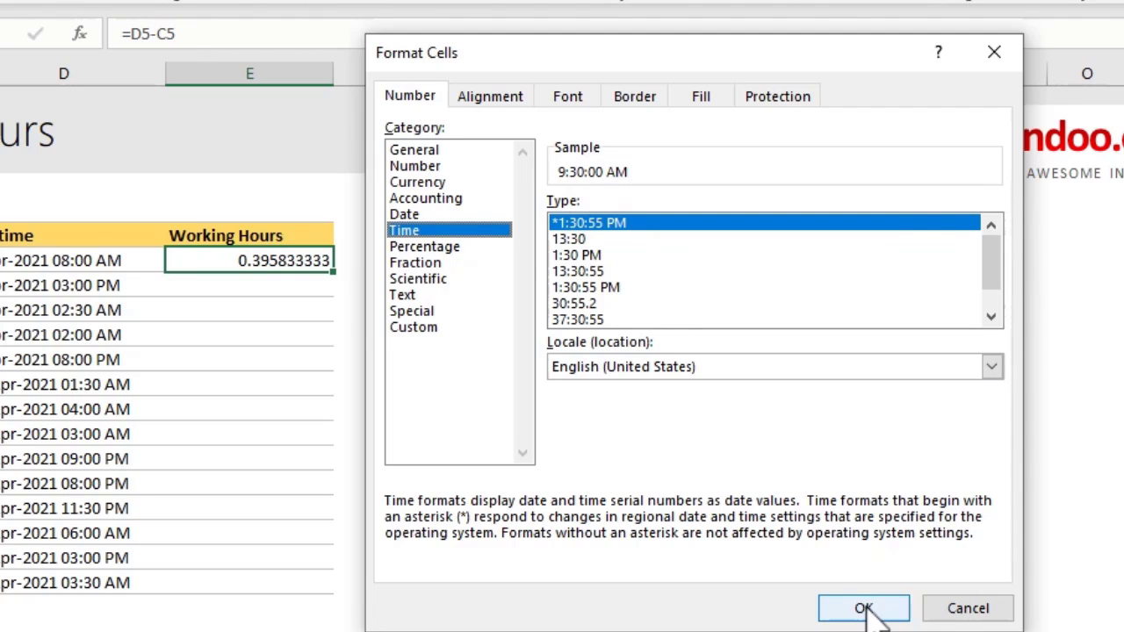
click(864, 608)
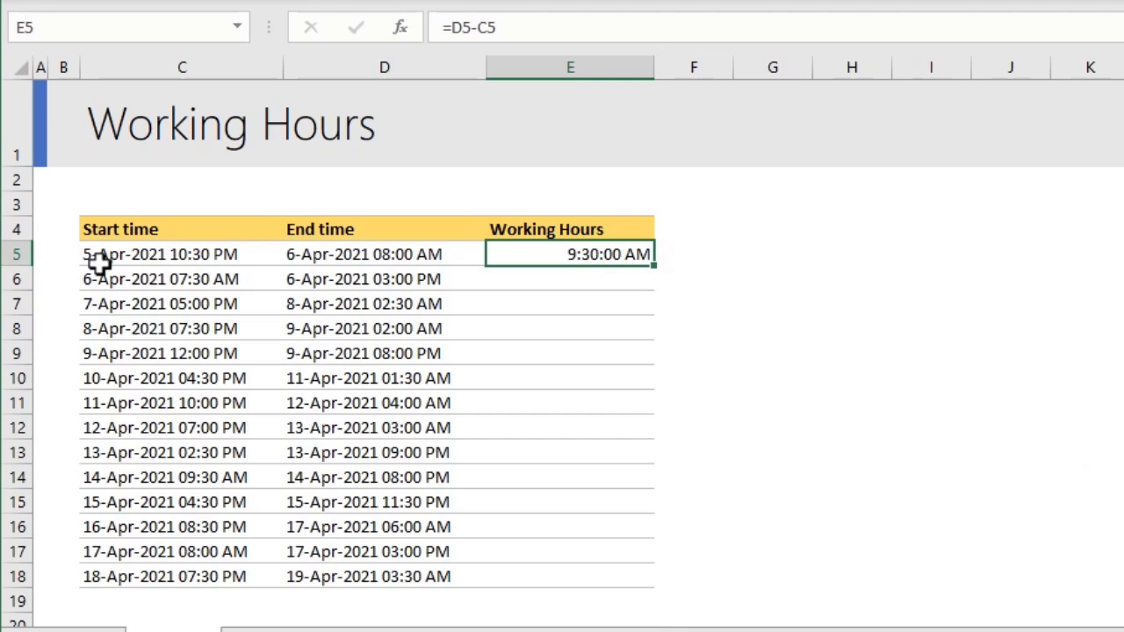
mouse_move(583, 260)
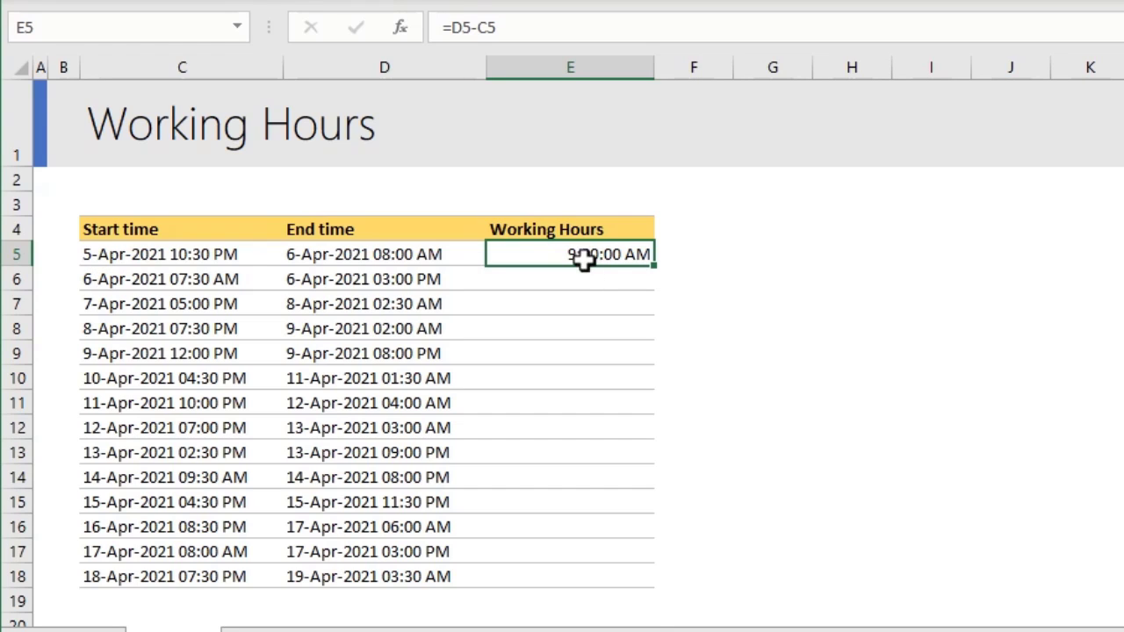
mouse_move(653, 267)
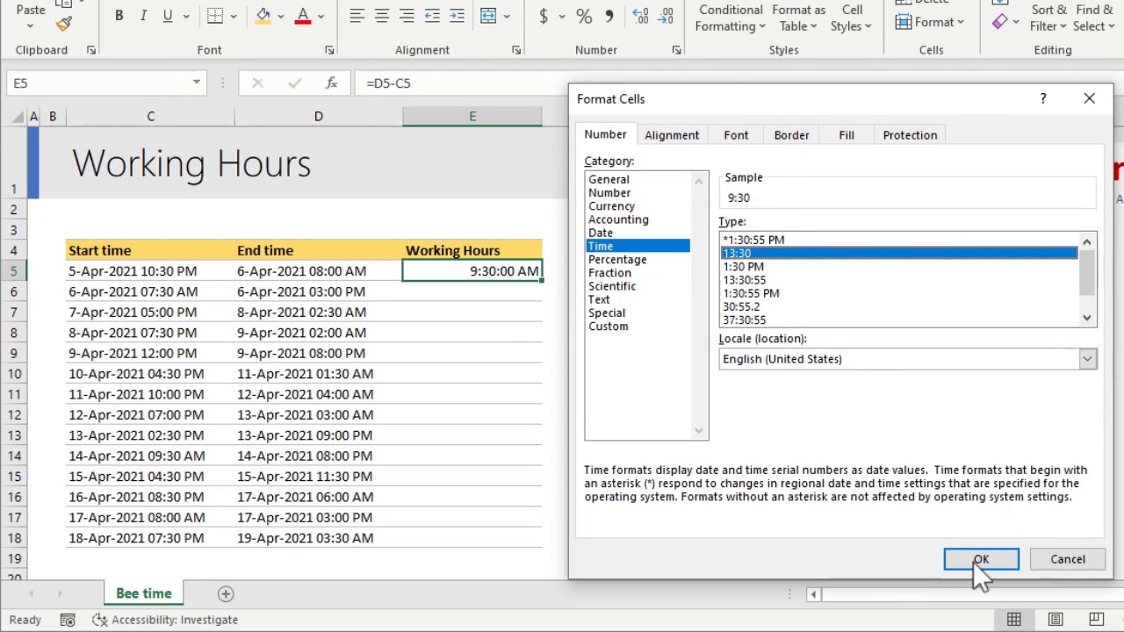
Step: Apply the 13:30 format and fill down to E18 so every shift shows durations like 9:30
click(980, 558)
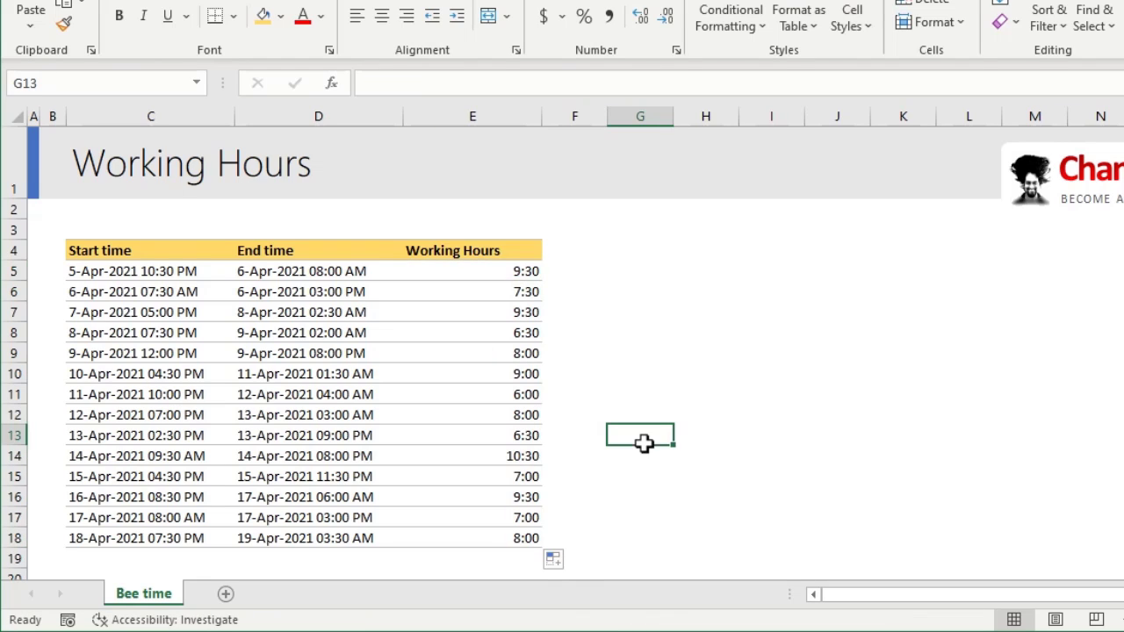
mouse_move(512, 267)
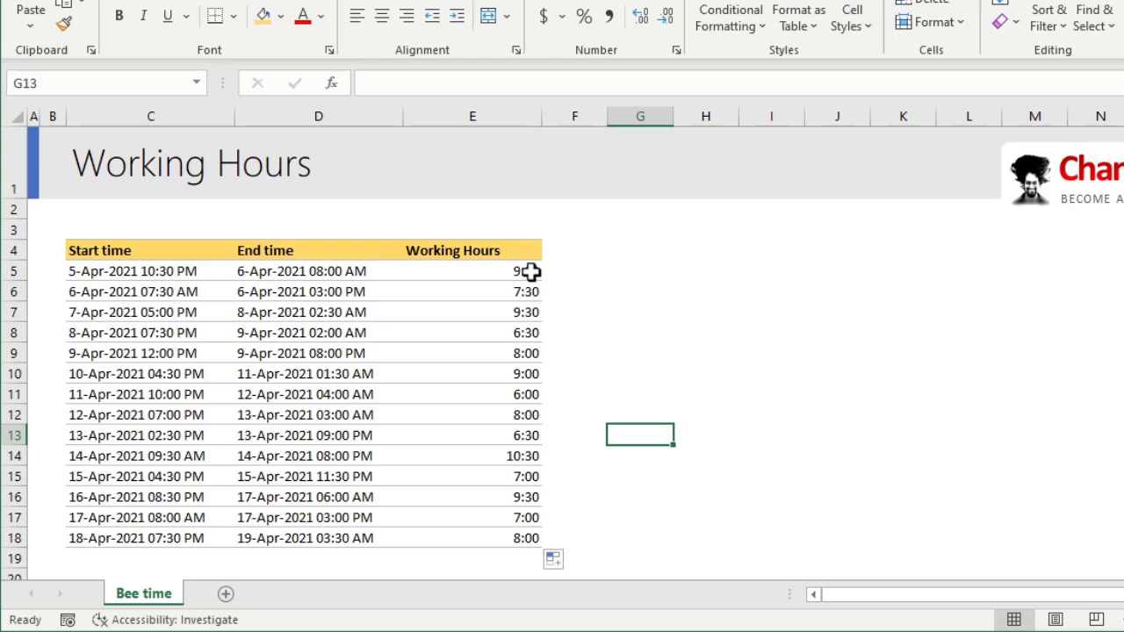
click(472, 455)
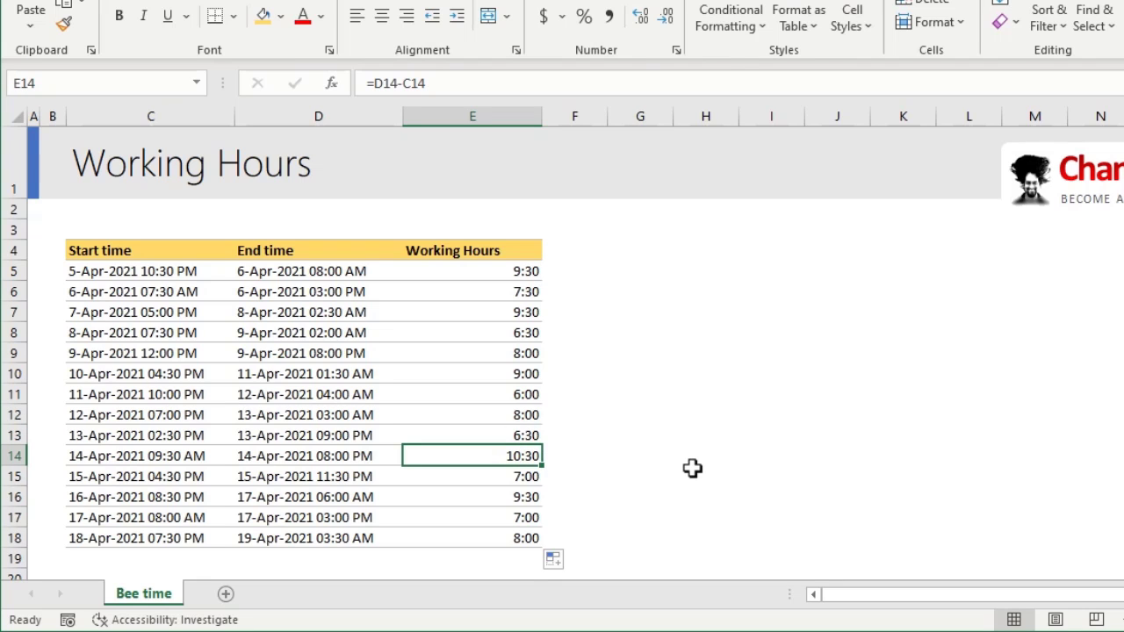
click(207, 599)
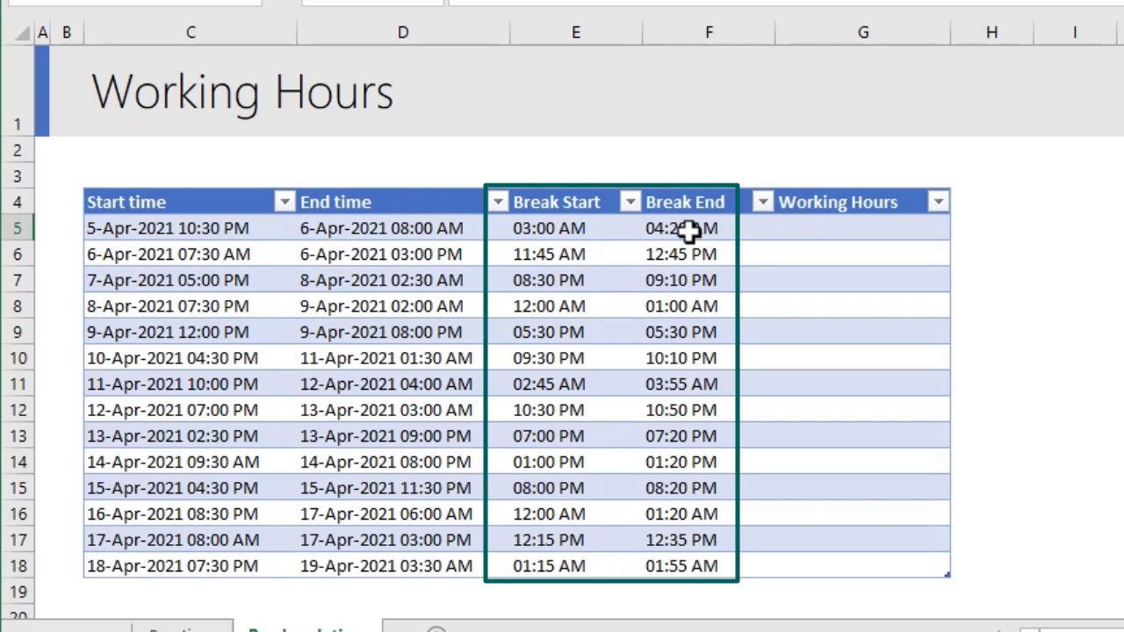
mouse_move(167, 252)
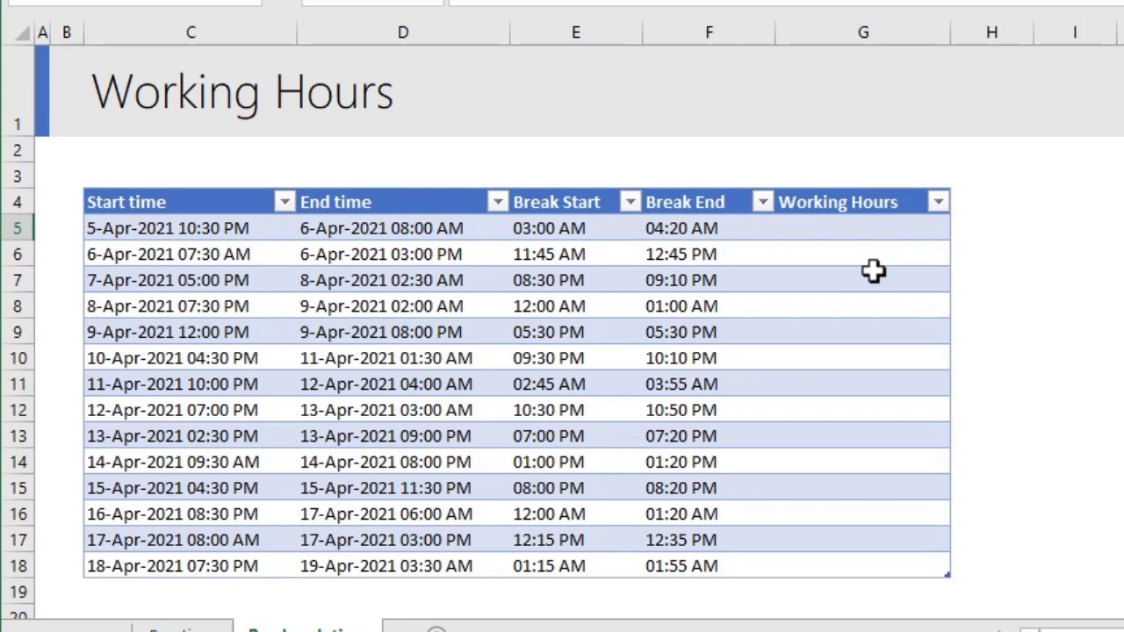
Step: Enter =[@[End time]]-[@[Start time]] in G5 so the break-time table's Working Hours fills with decimals
click(860, 228)
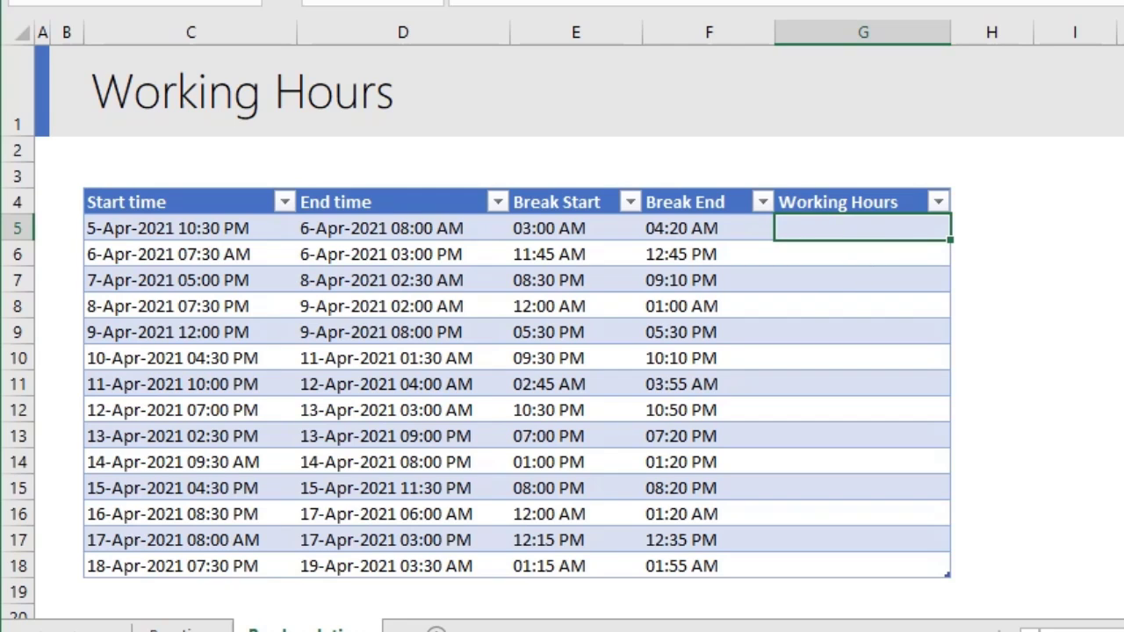
text(=)
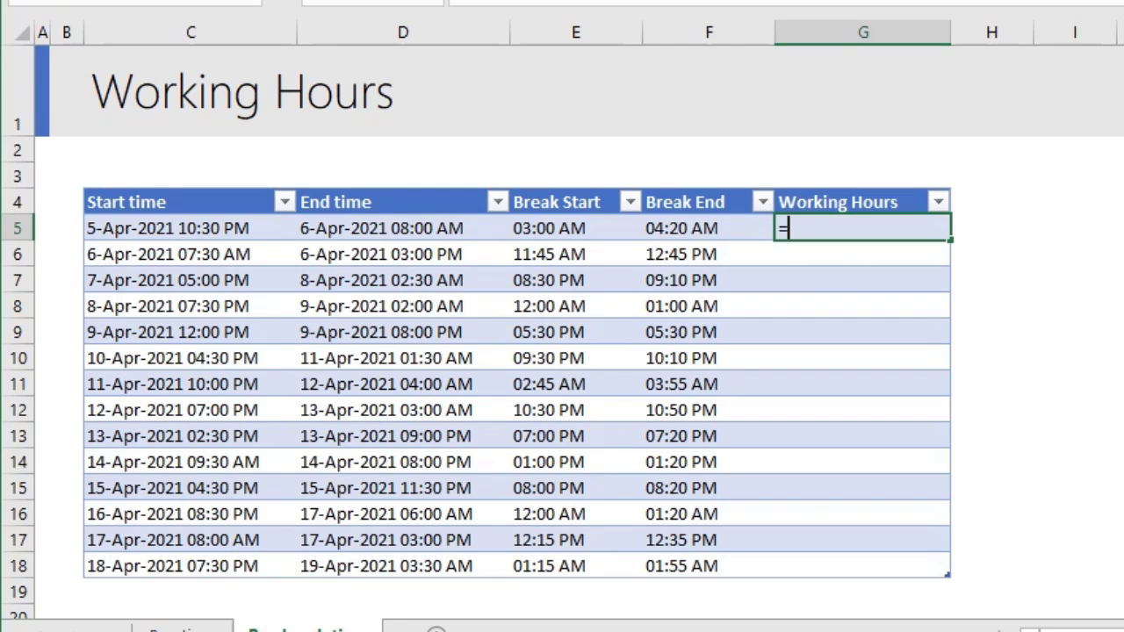
click(404, 228)
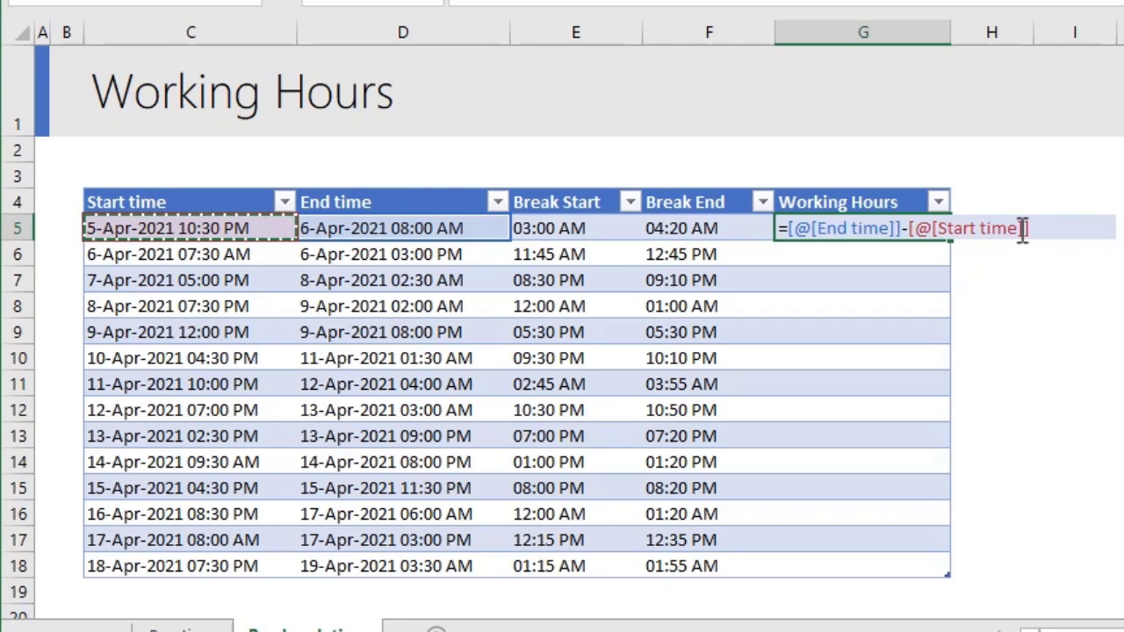
mouse_move(214, 220)
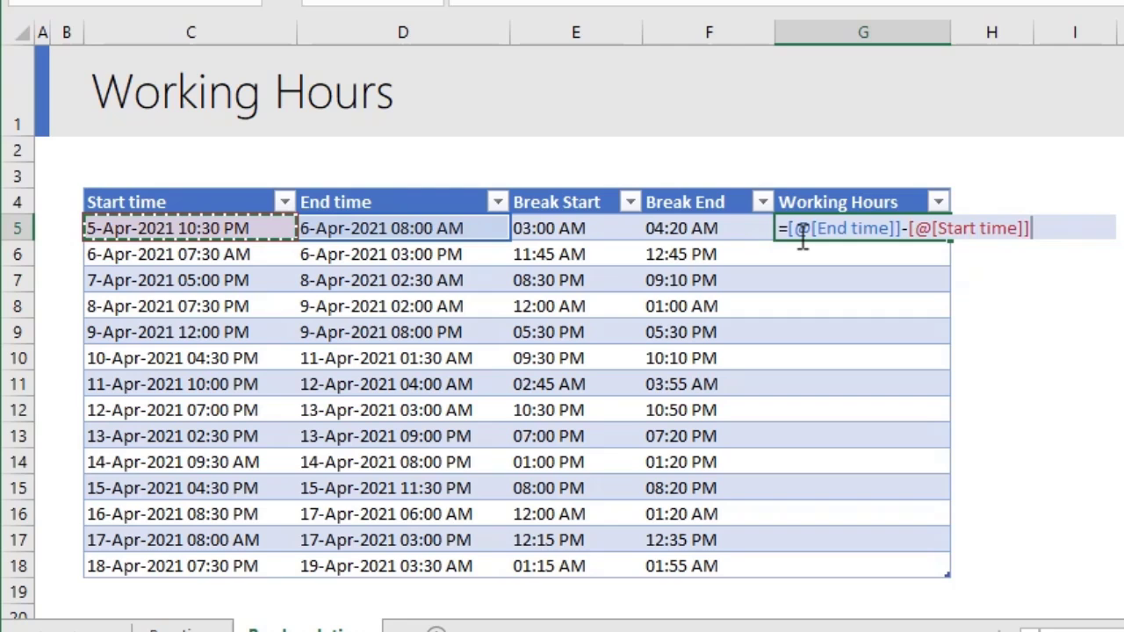
key(Enter)
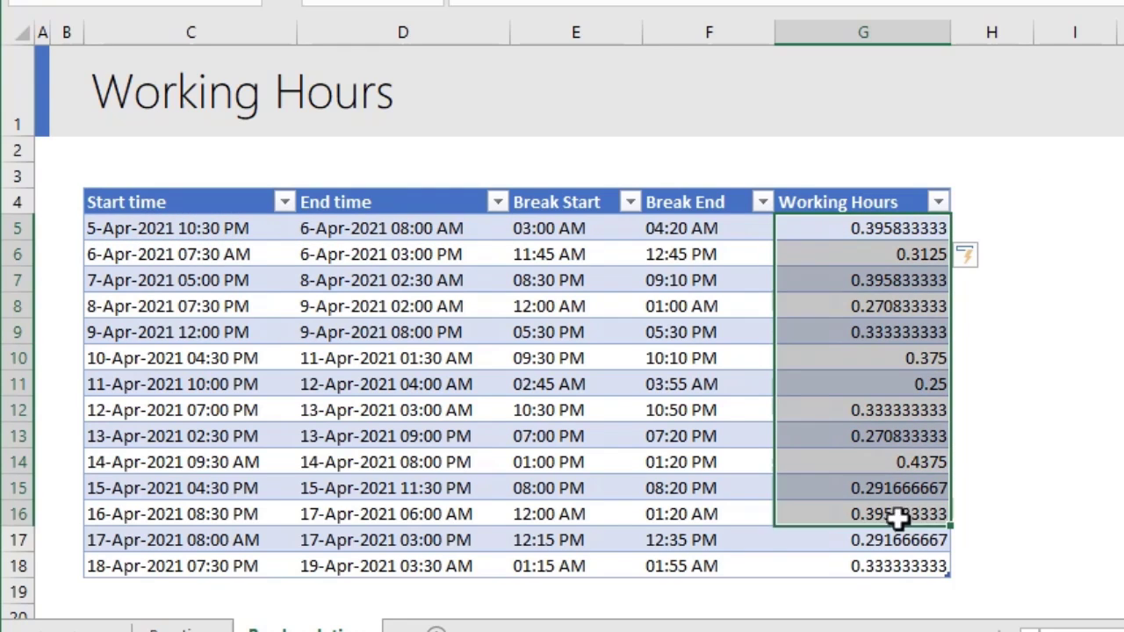
click(862, 228)
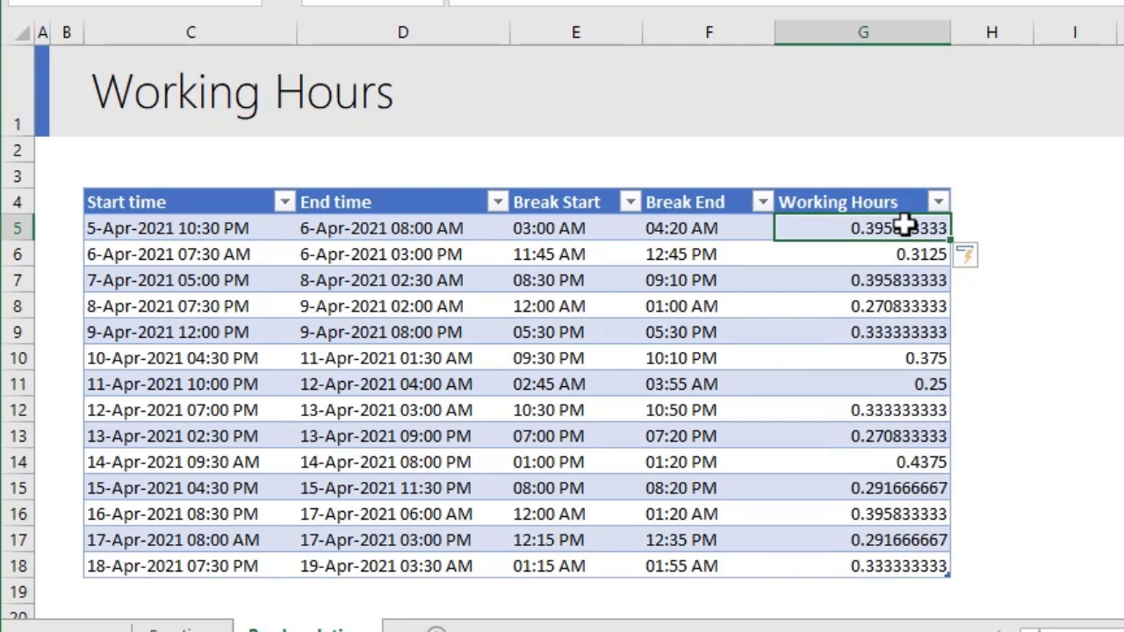
mouse_move(850, 274)
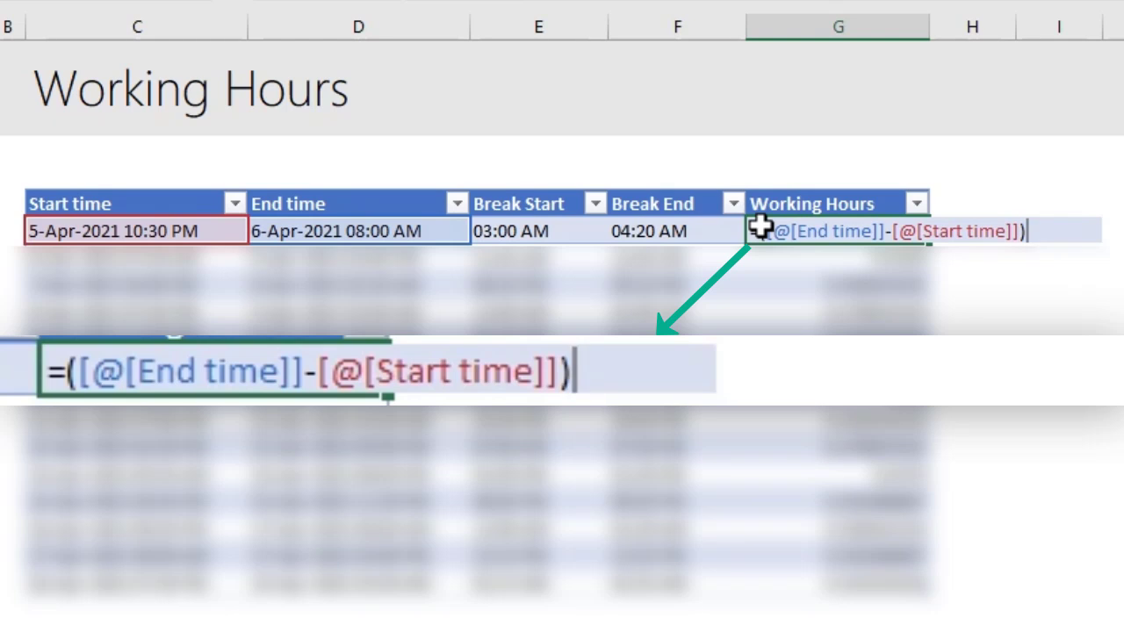
Step: Extend G5 to subtract ([@[Break End]]-[@[Break Start]]), giving times like 08:10 AM and 06:30 AM
text(-)
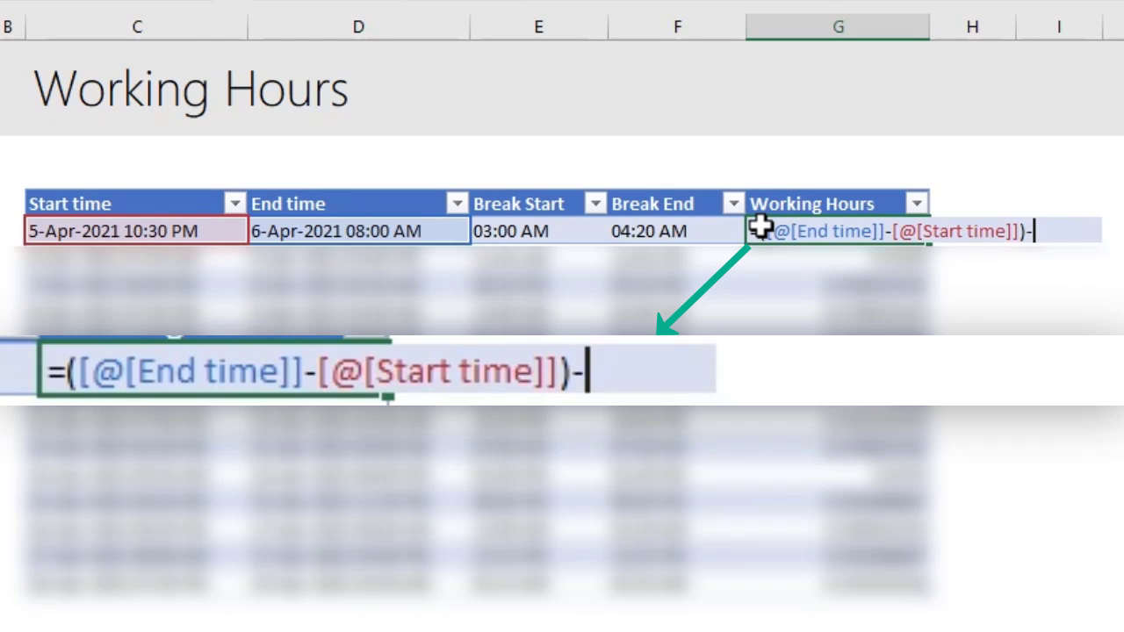
text(()
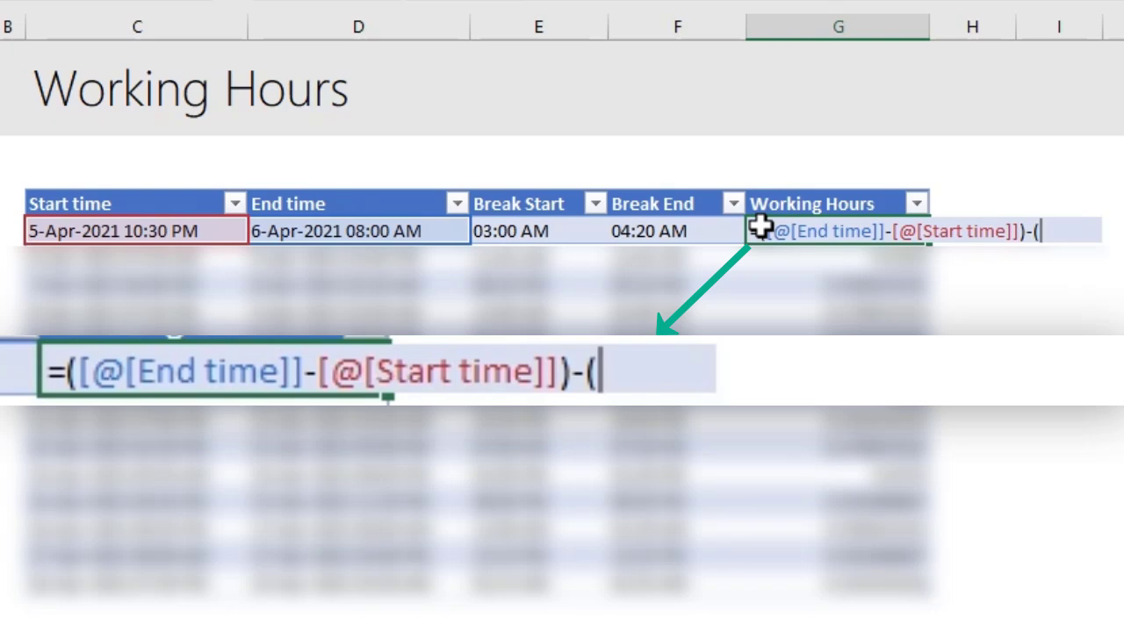
click(674, 232)
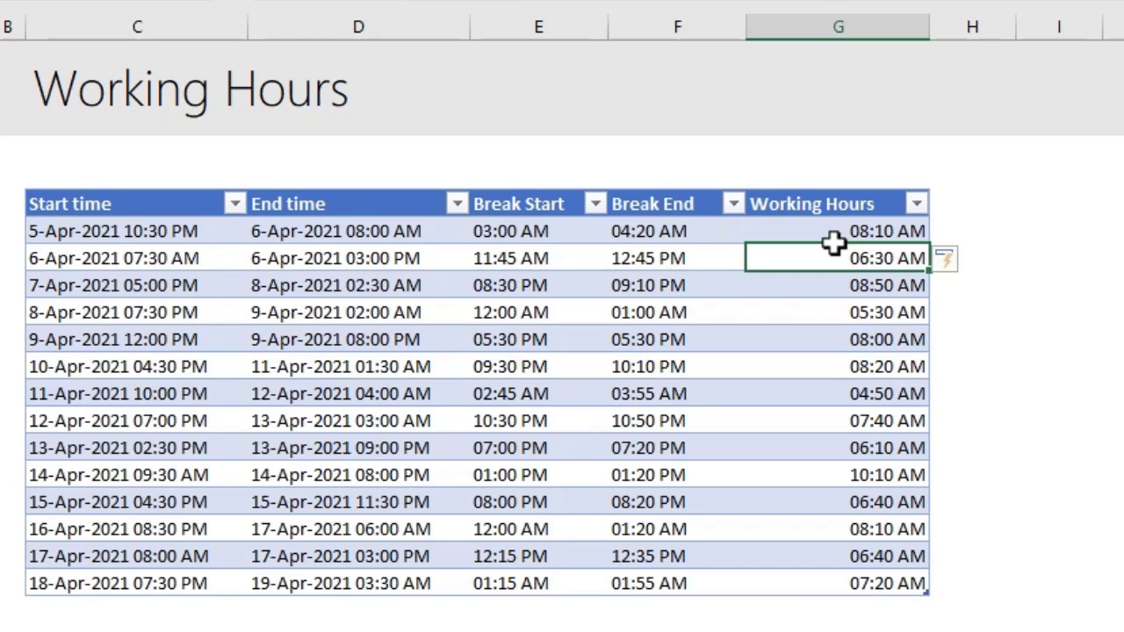
mouse_move(864, 232)
text(Overtime?)
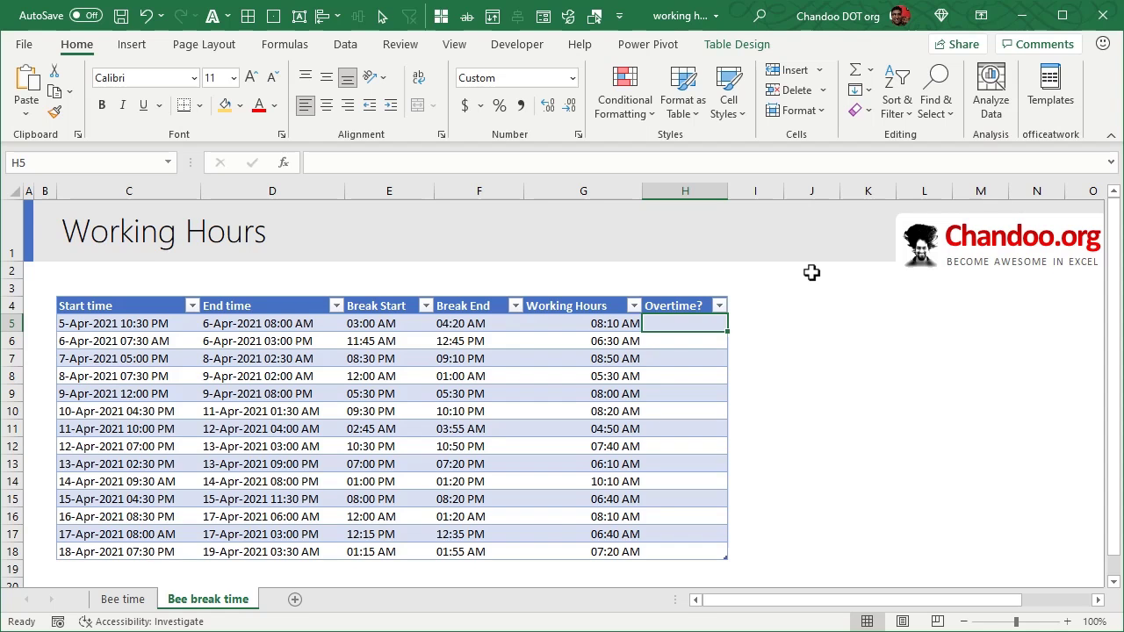
Step: Enter =IF([@[Working Hours]]>8/24,"OT","No") in H5 so Overtime? flags each shift
text(=IF([@[Working Hours]]>)
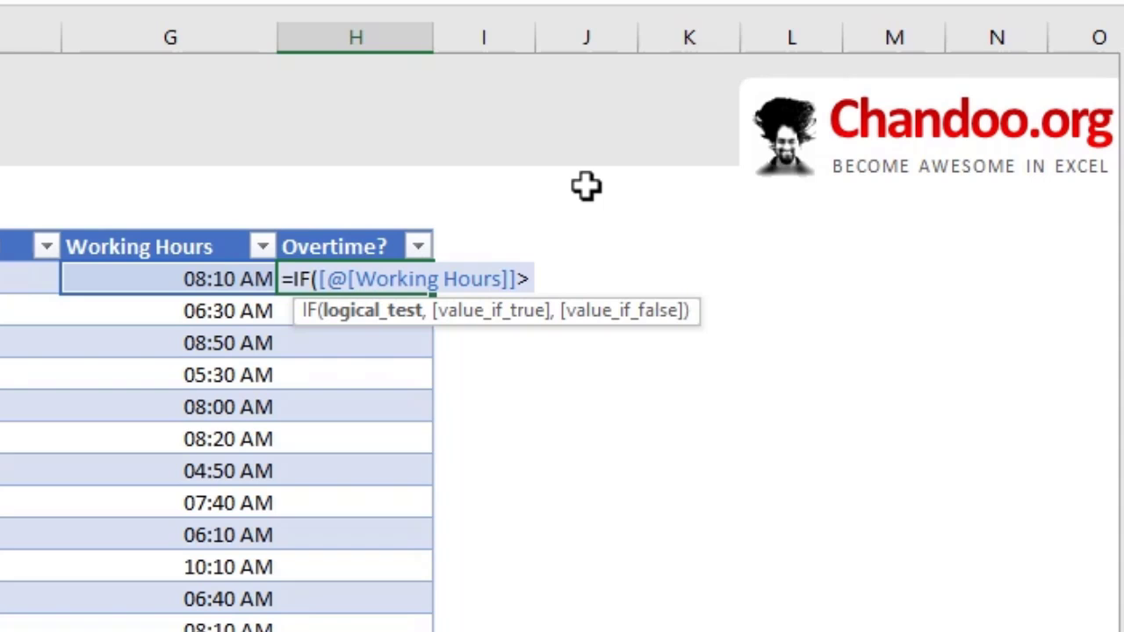
text(8/24)
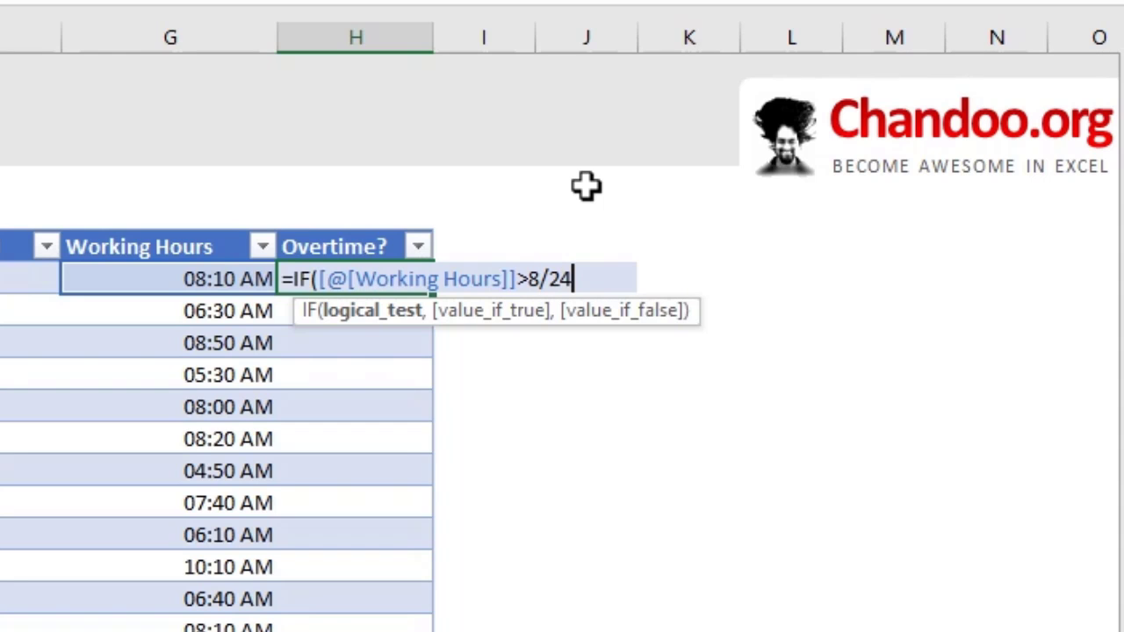
key(Enter)
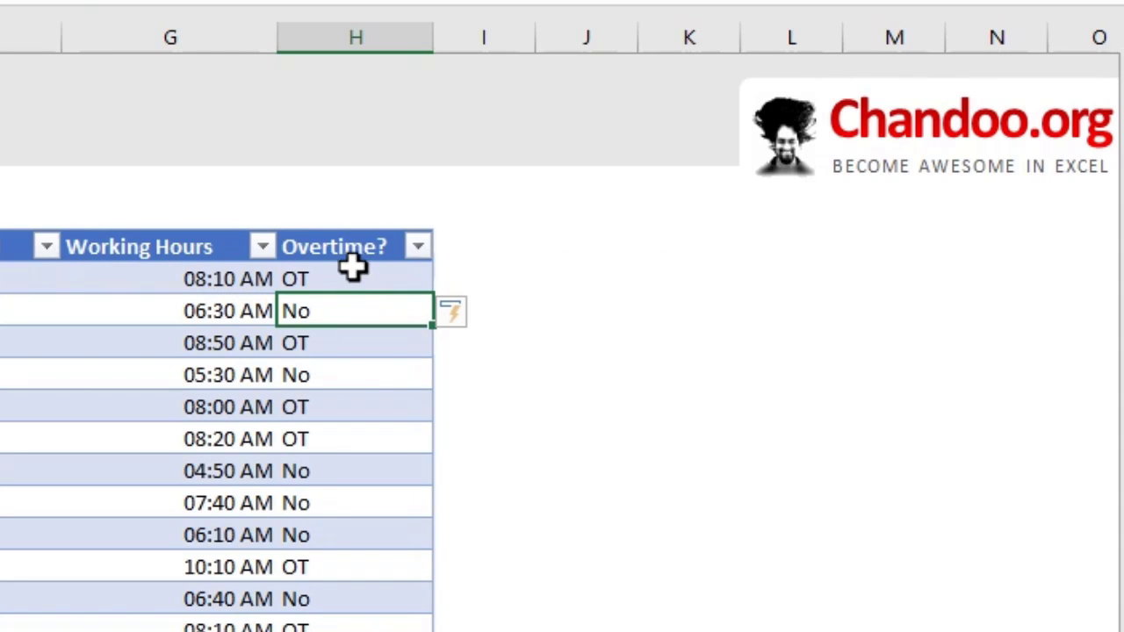